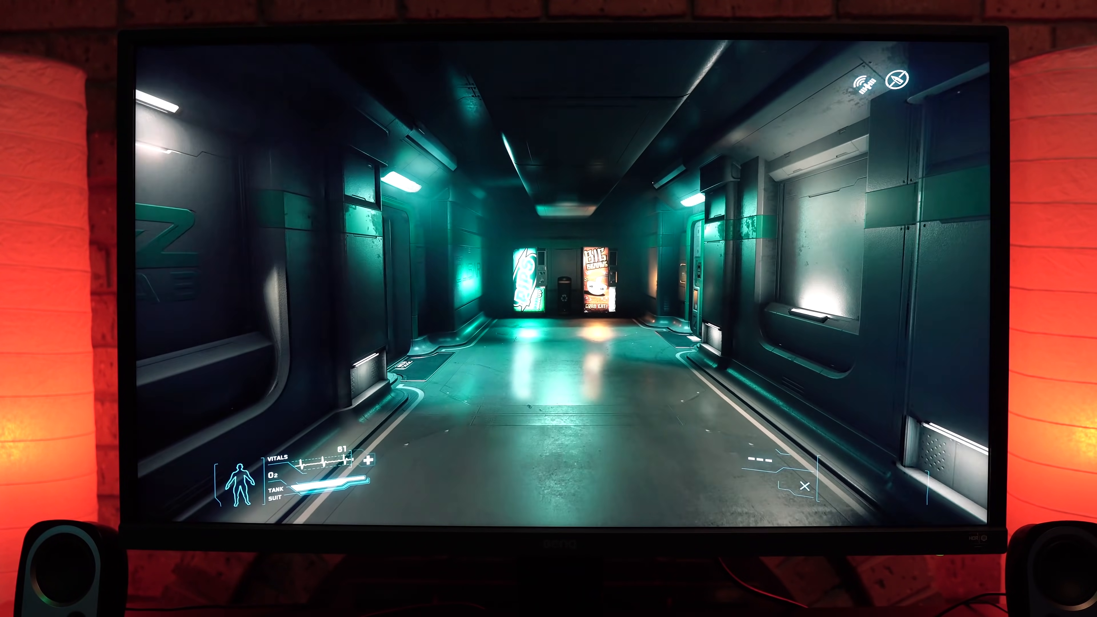
pyautogui.press('w')
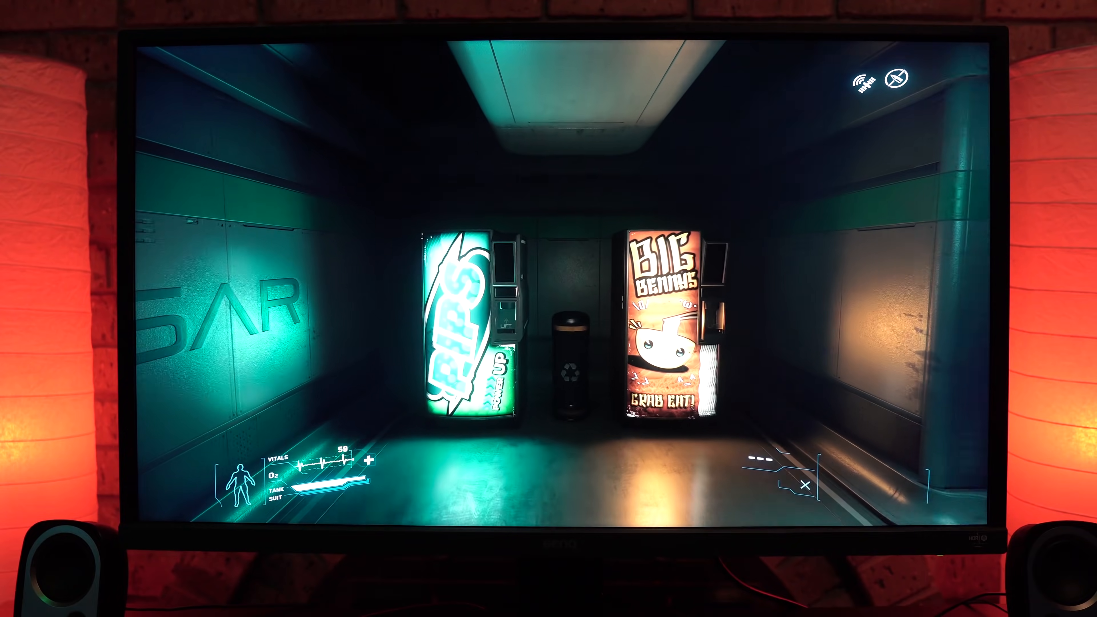